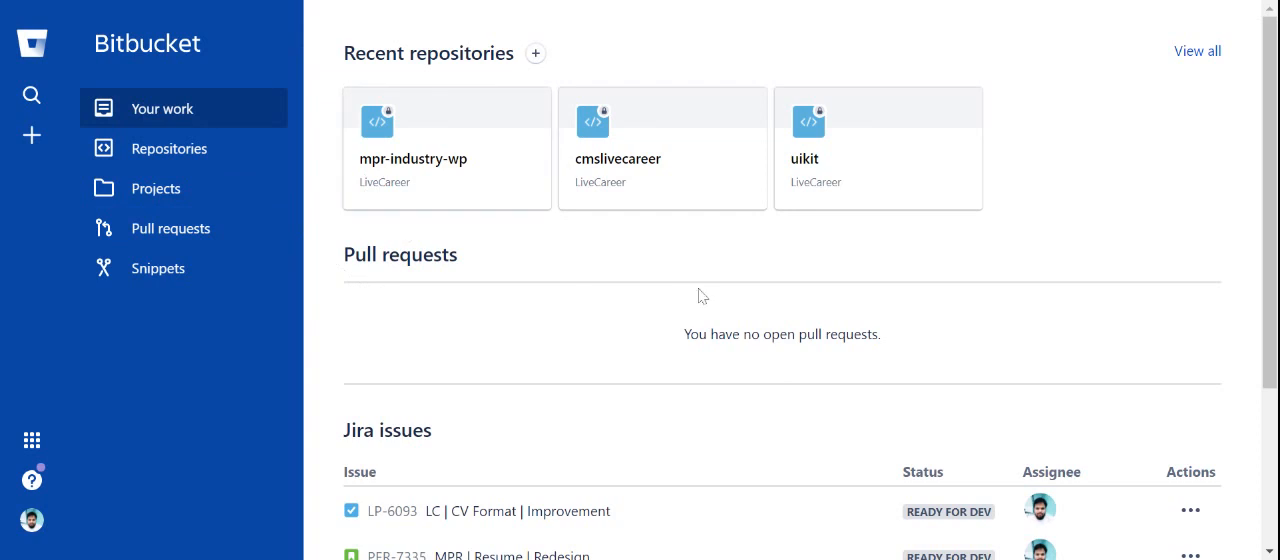
Scroll the dashboard sidebar down and open the avatar's profile menu.
scroll("down", 3)
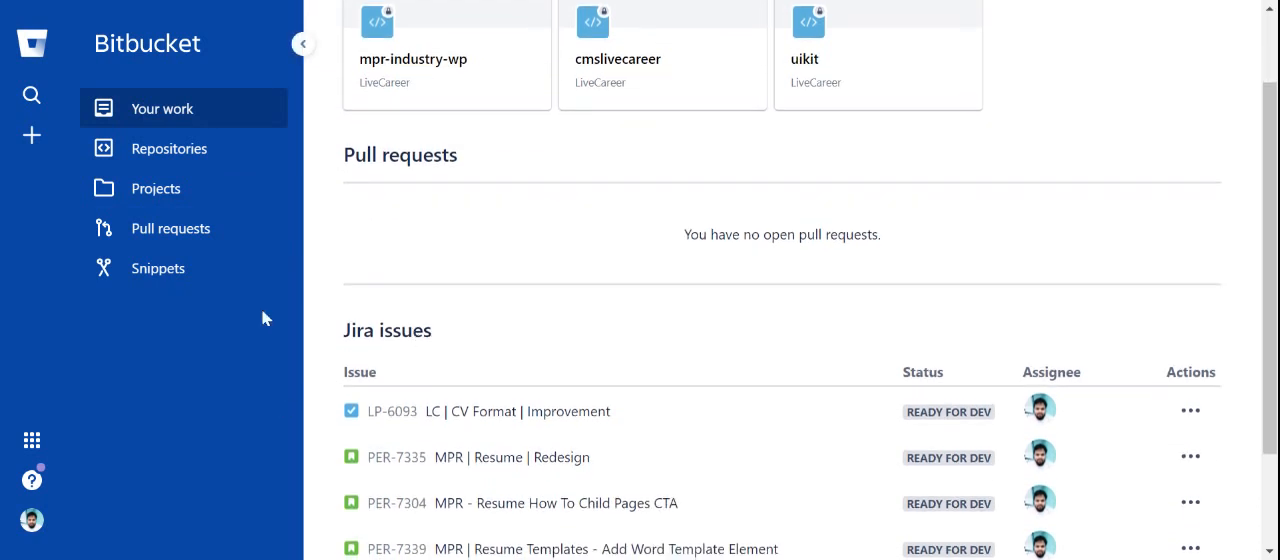
mouse_move(32, 519)
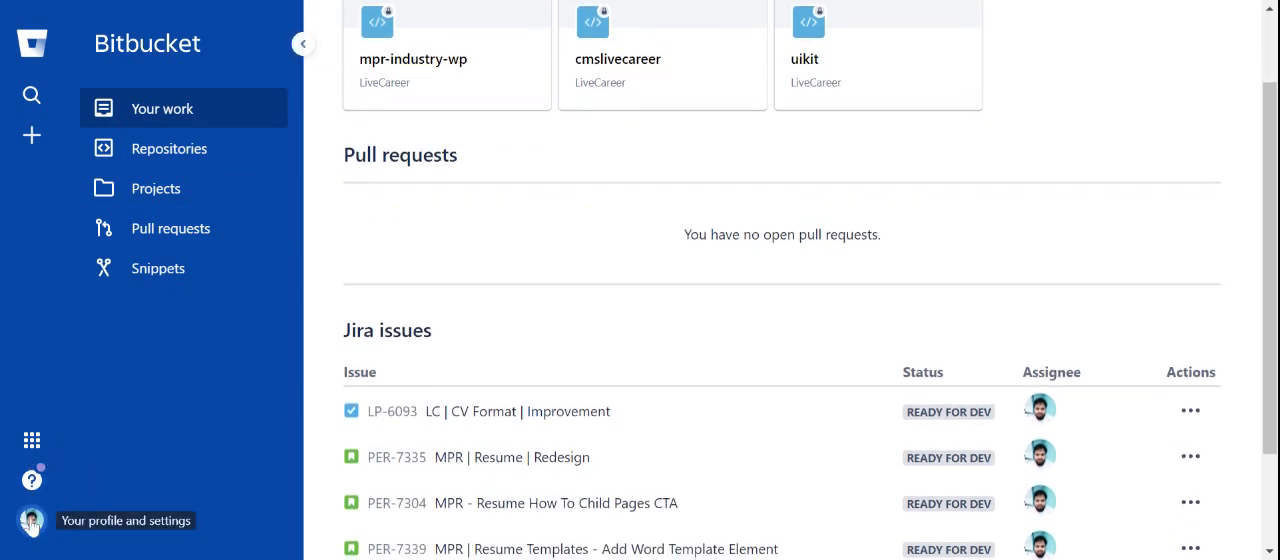
left_click(31, 520)
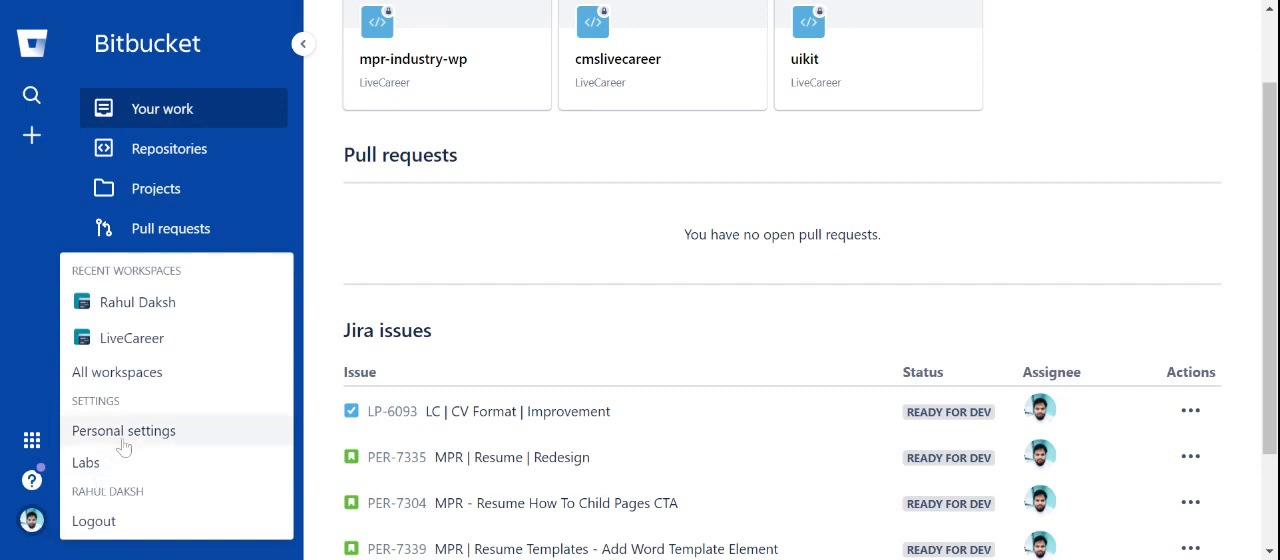
Go to Personal settings, then App authorizations, then the App passwords list.
left_click(123, 430)
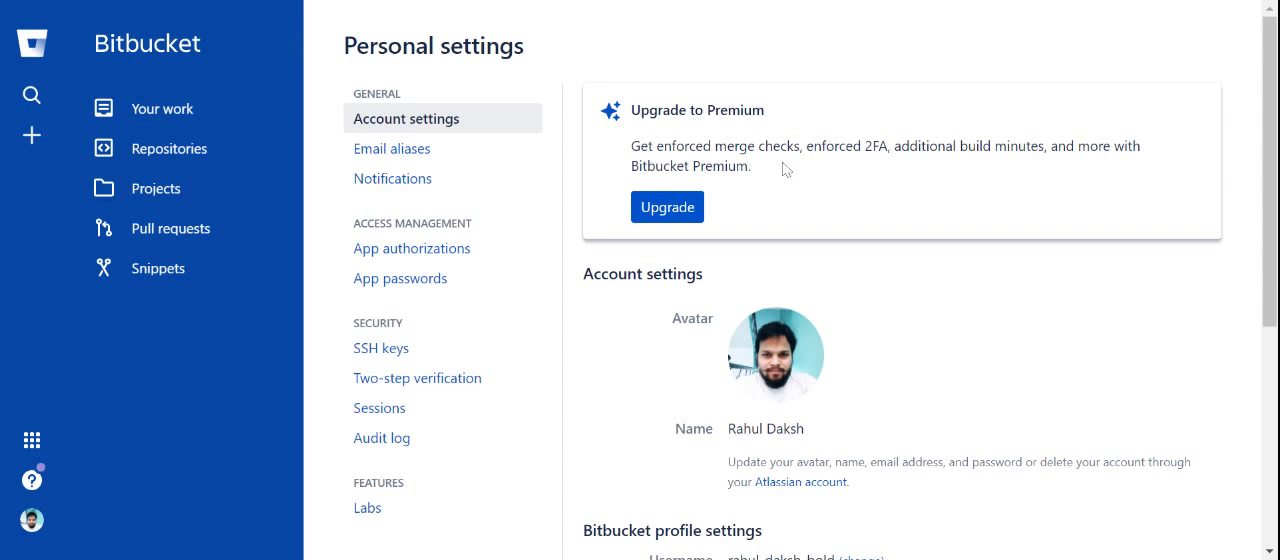
mouse_move(411, 248)
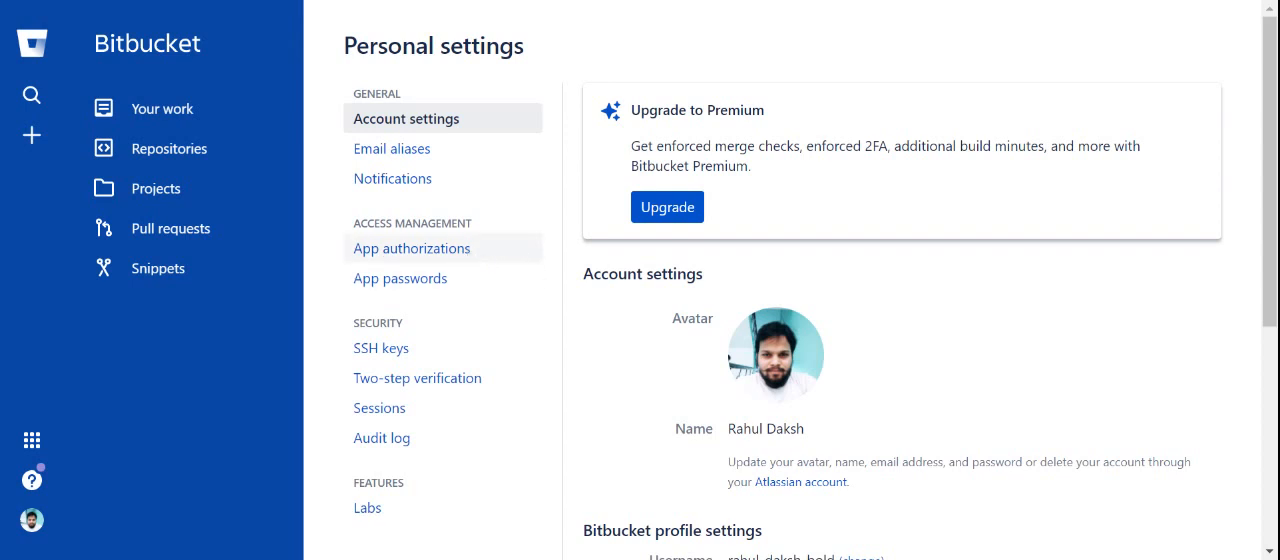
left_click(411, 248)
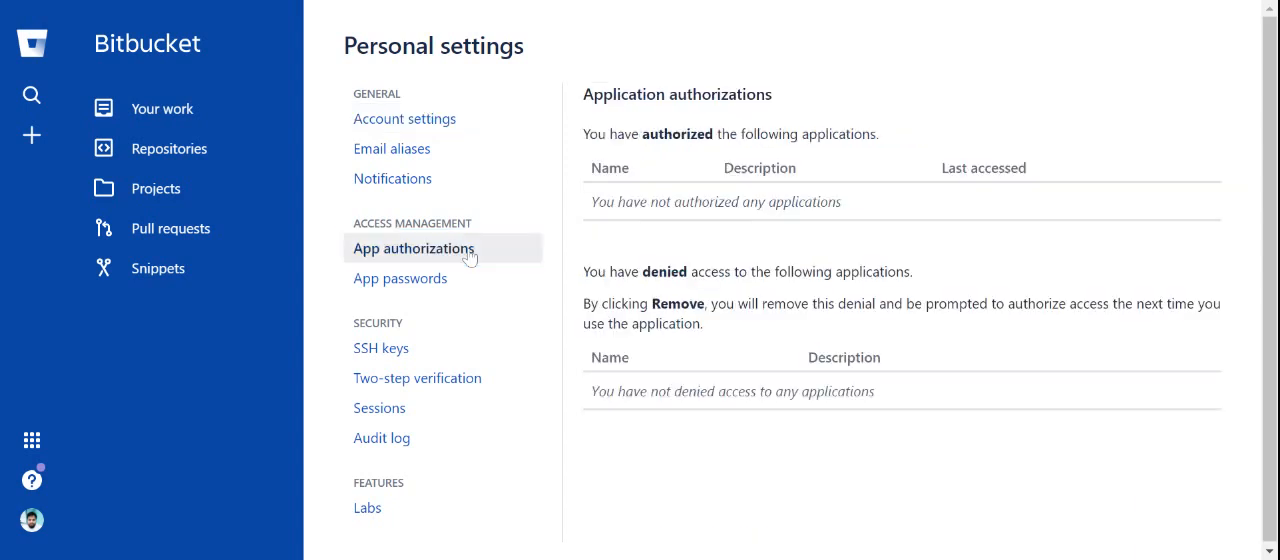
mouse_move(400, 278)
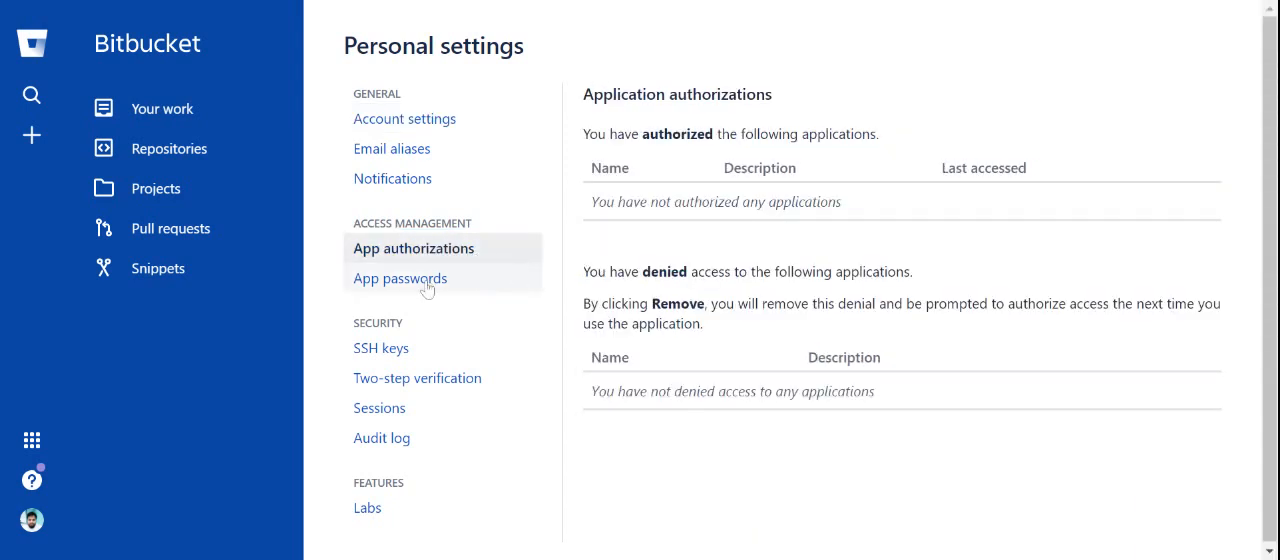
left_click(400, 278)
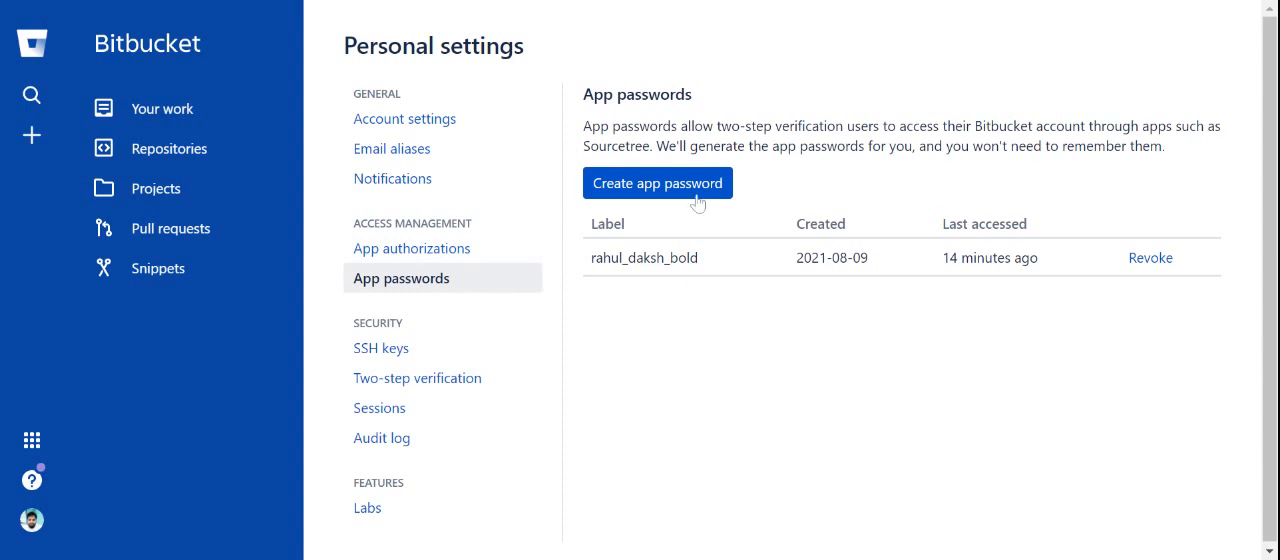
Start a new app password and label it rahul_new.
left_click(657, 183)
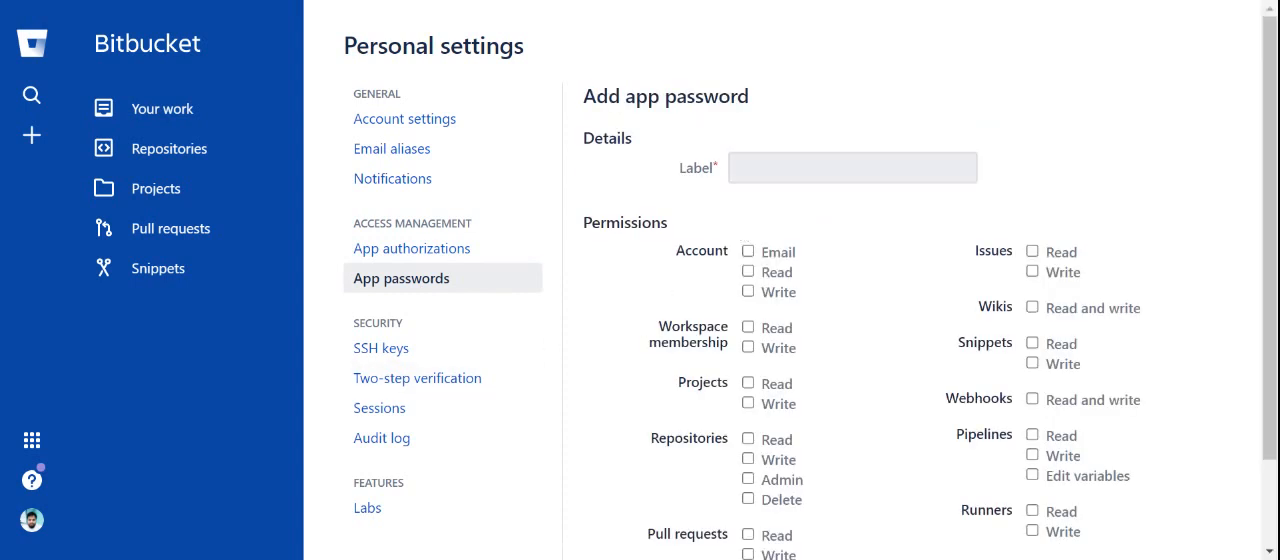
left_click(851, 167)
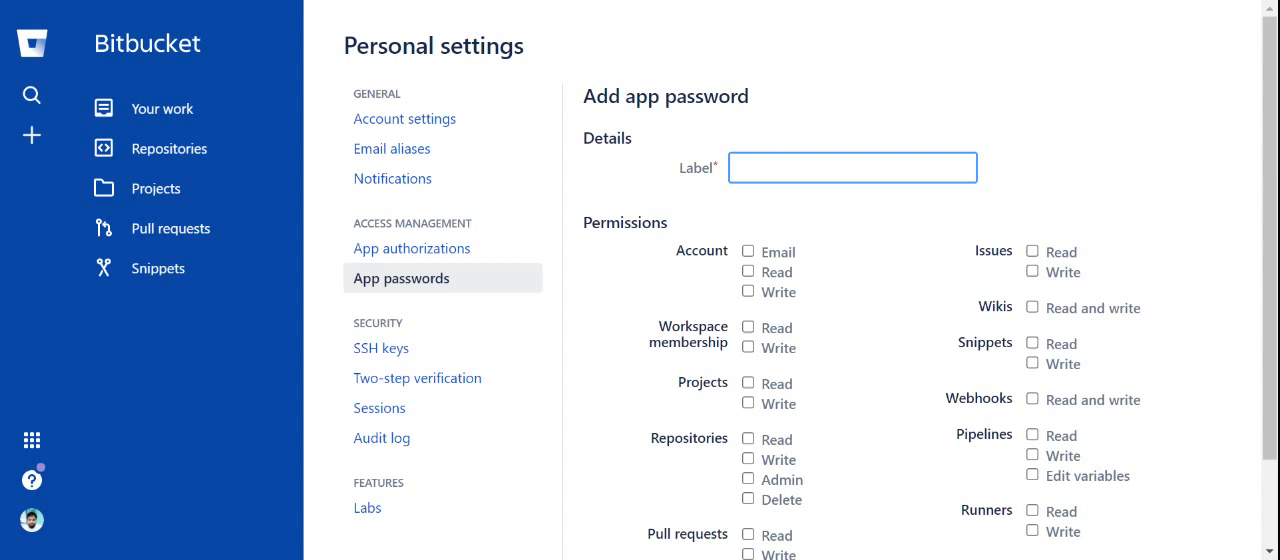
type("rahul new")
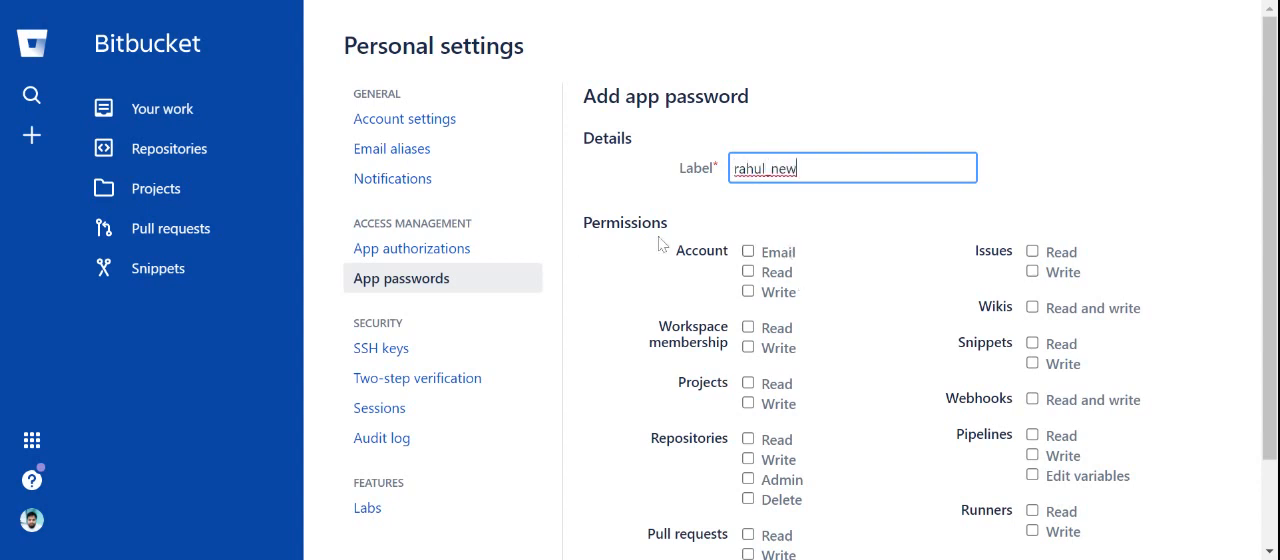
Grant write access for account, projects, repositories, pull requests and issues.
left_click(748, 271)
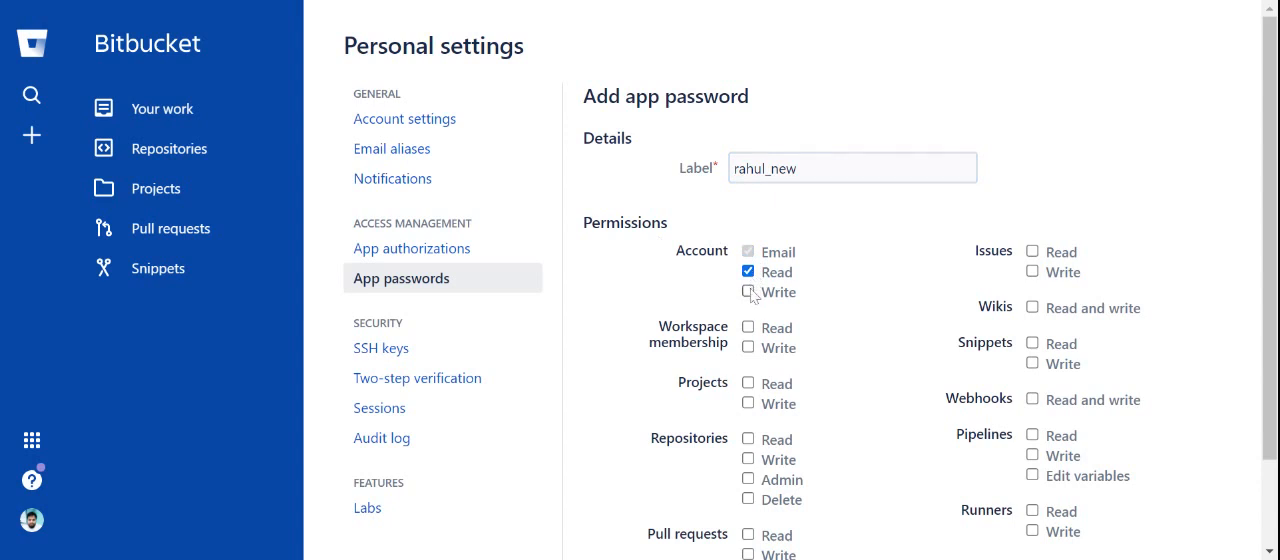
left_click(748, 292)
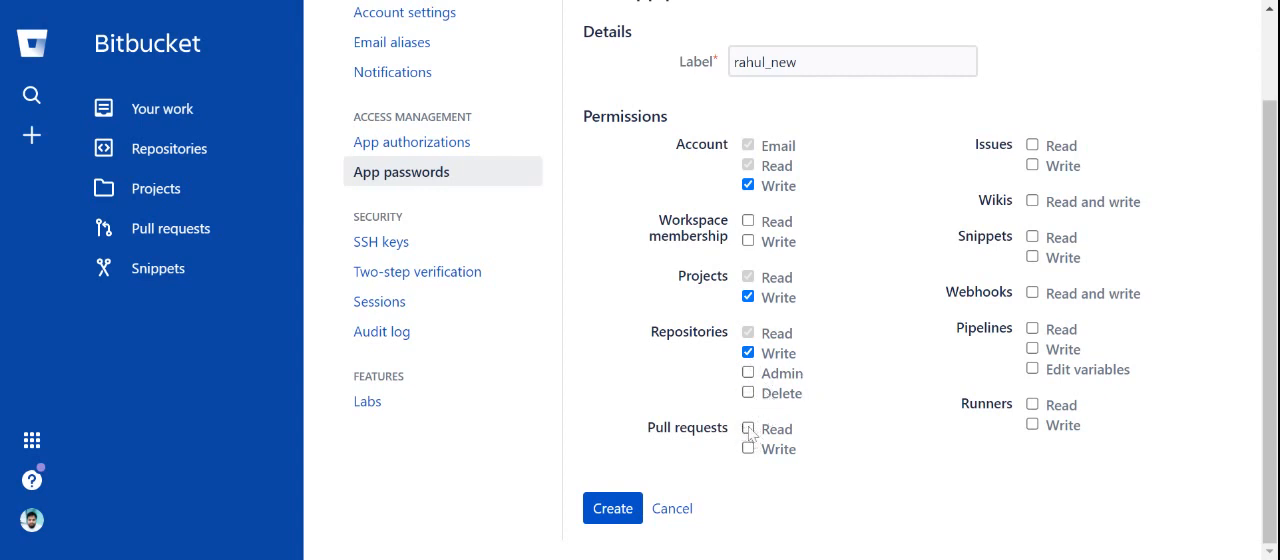
left_click(748, 448)
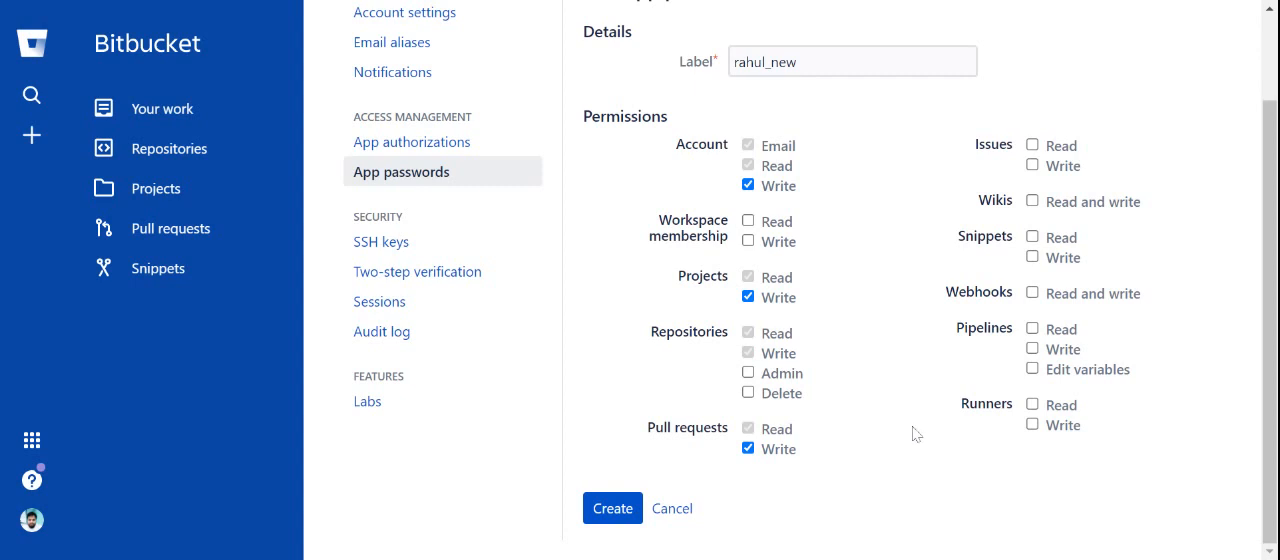
left_click(1032, 166)
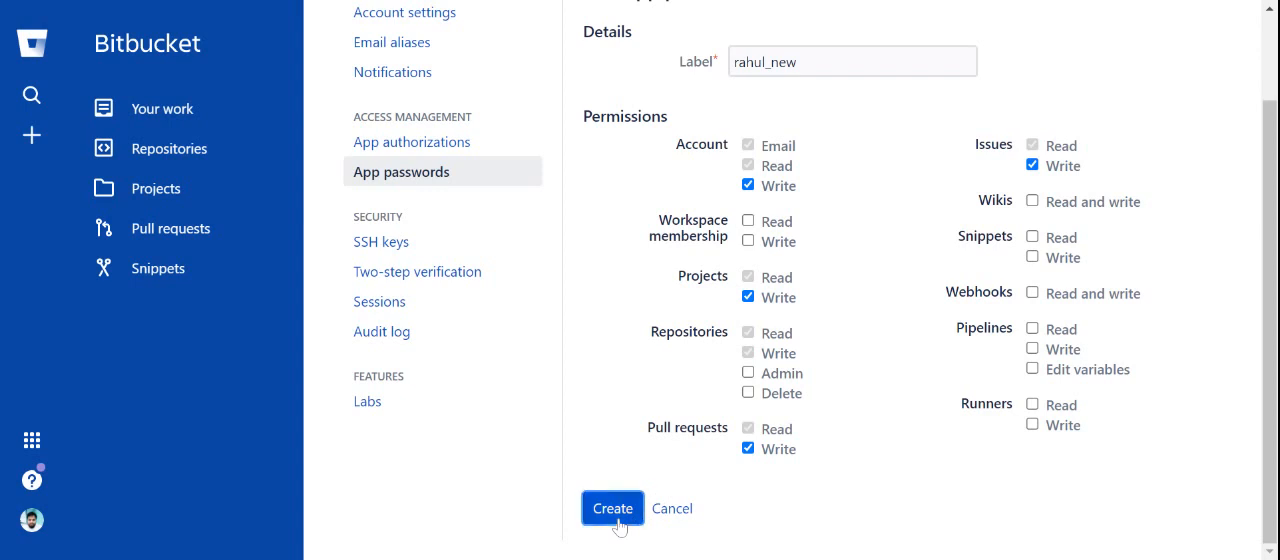
Create the rahul_new app password to reveal its generated password.
left_click(612, 508)
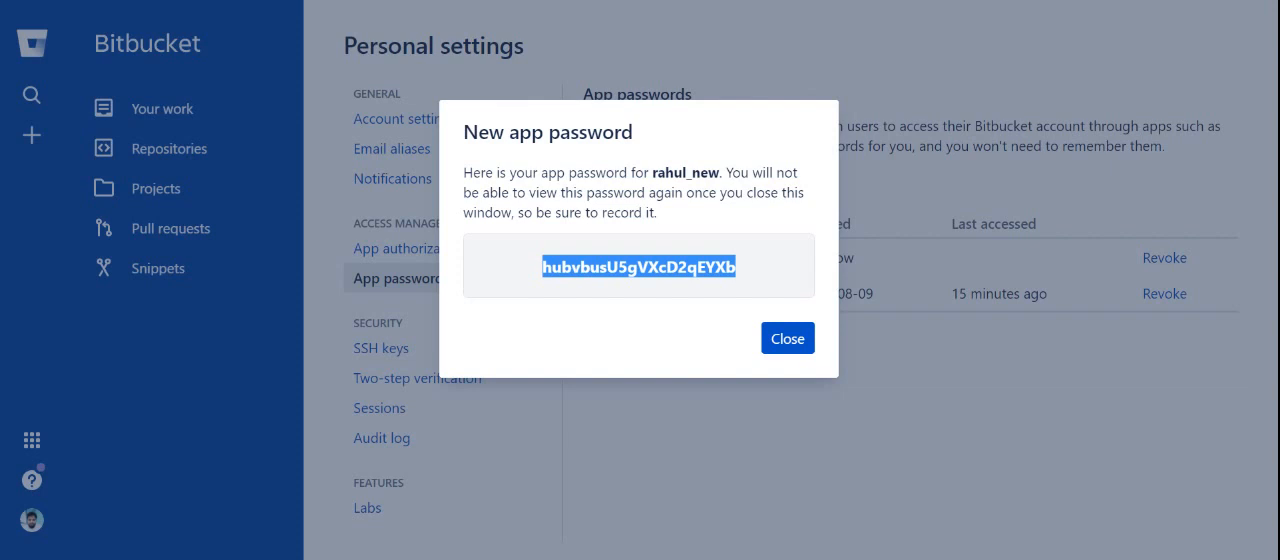
mouse_move(570, 320)
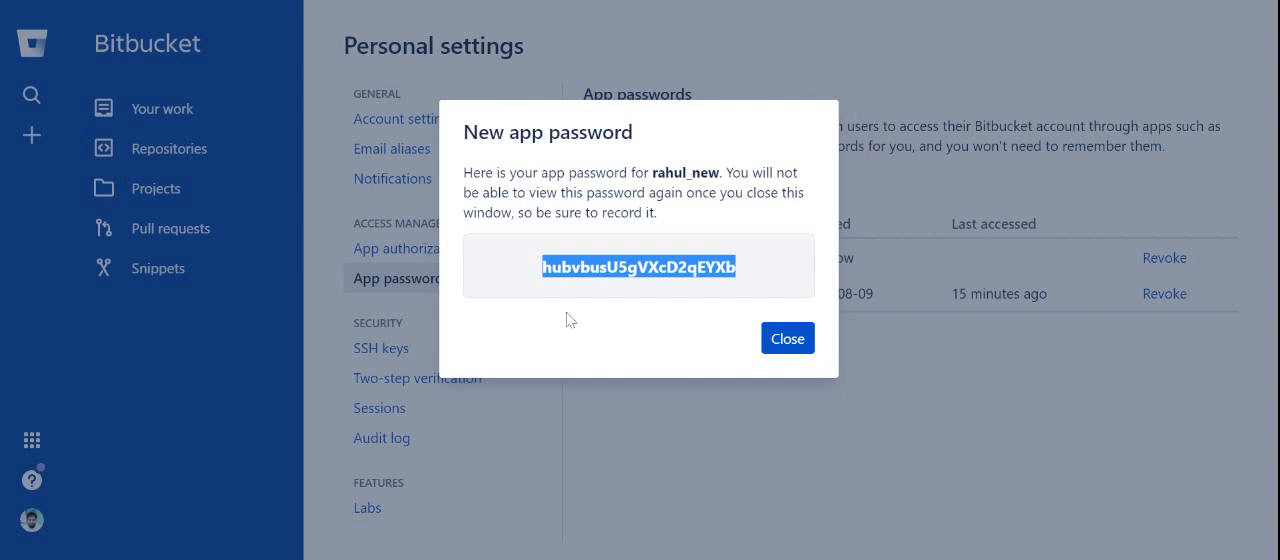